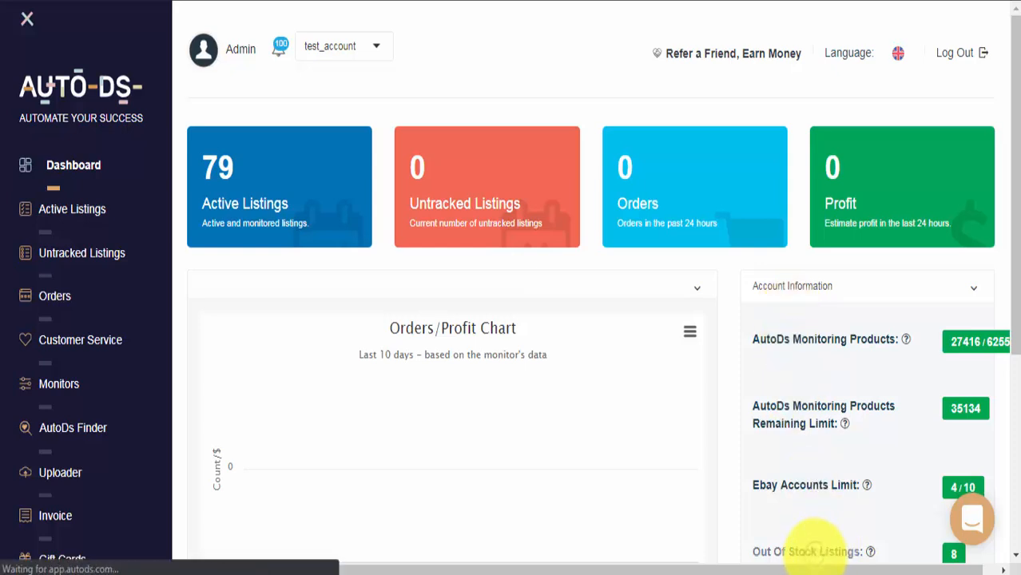
- Follow the Dashboard's Out Of Stock Listings count to the six out-of-stock eBay listings
left_click(72, 208)
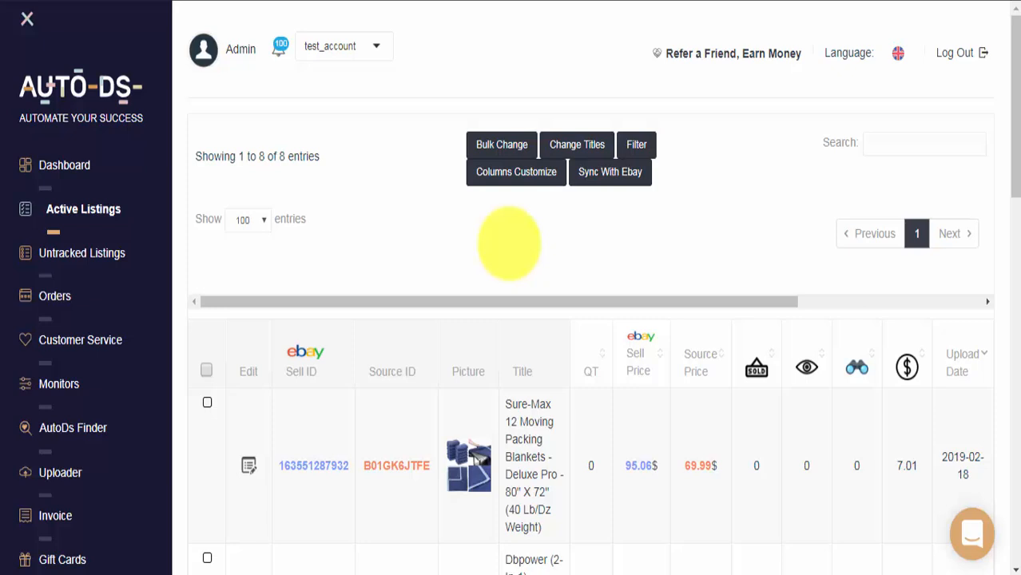
mouse_move(243, 140)
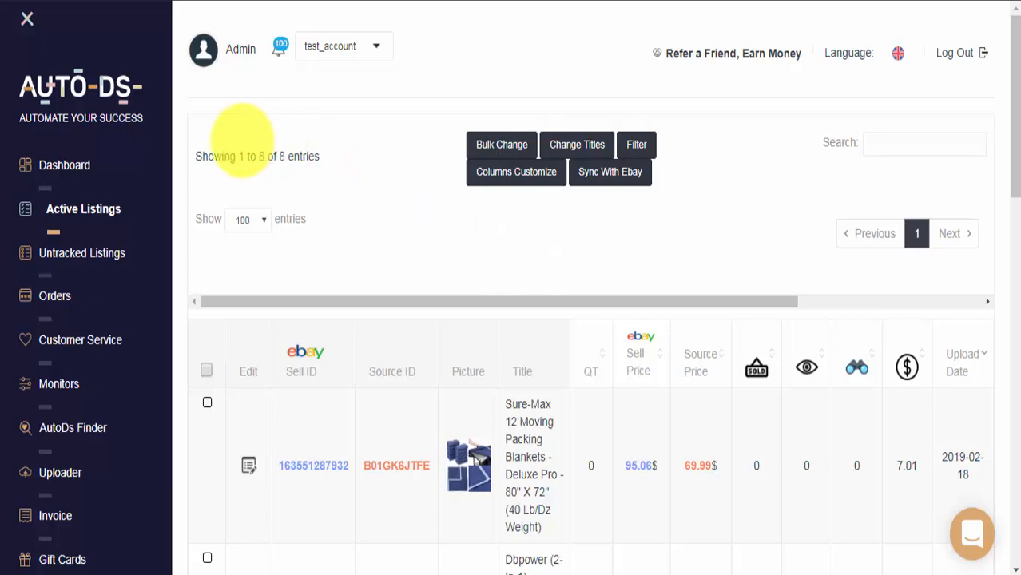
mouse_move(491, 261)
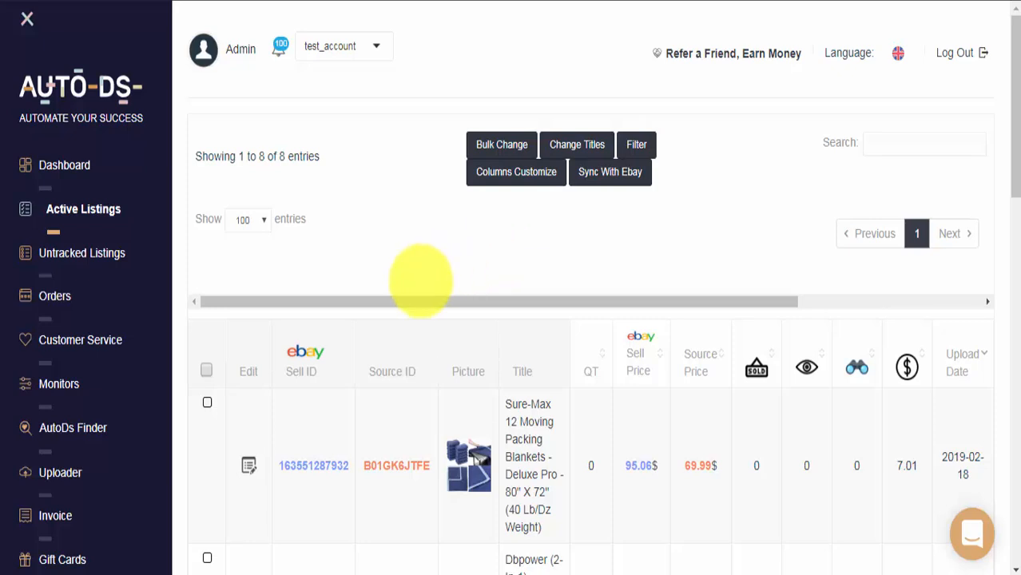
- Reveal the Status column and hover Show Reason on the first out-of-stock listing
scroll("right", 3)
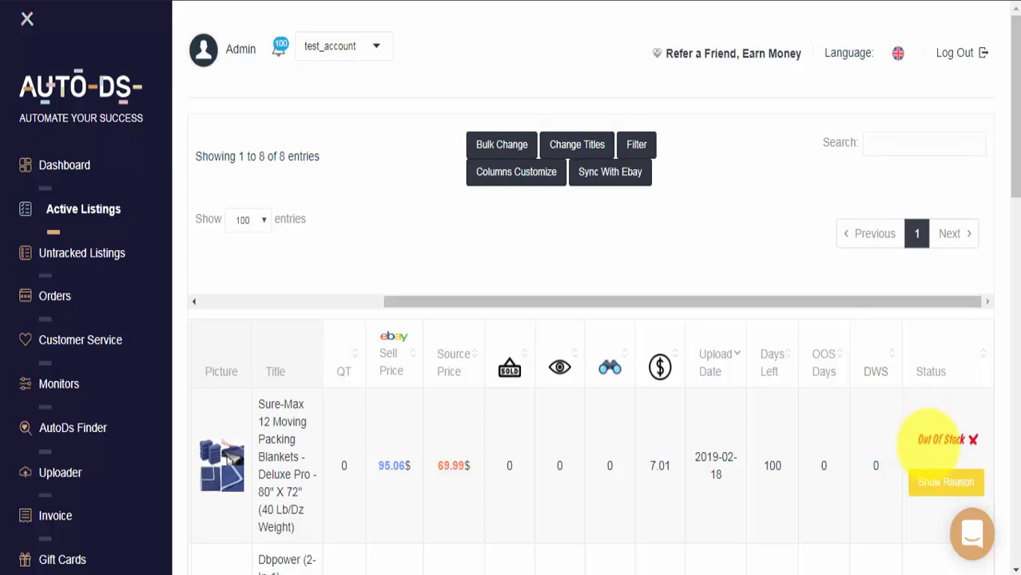
left_click(946, 482)
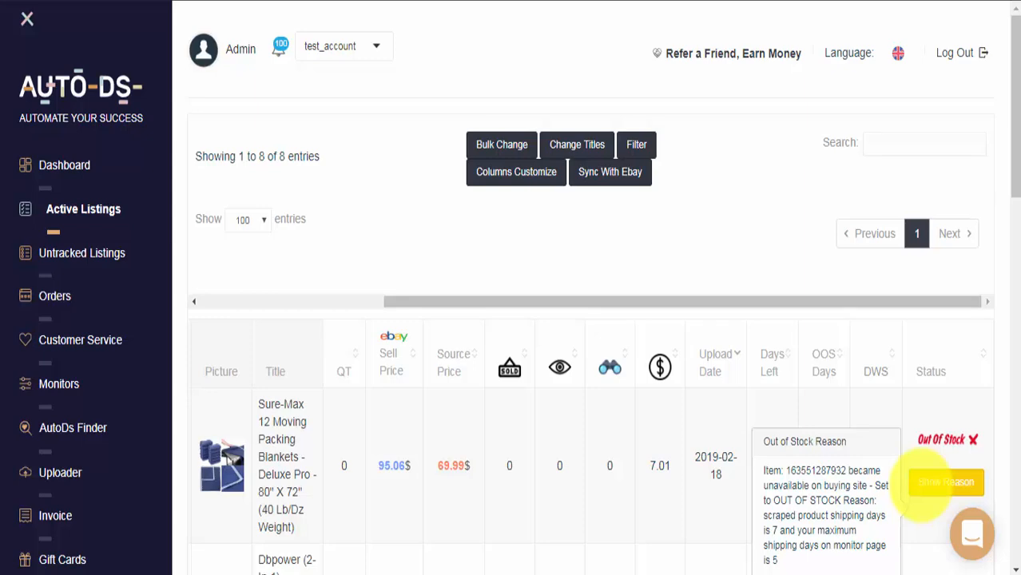
- View the moving blankets' full reason: scraped shipping days exceed the monitor's maximum
left_click(946, 483)
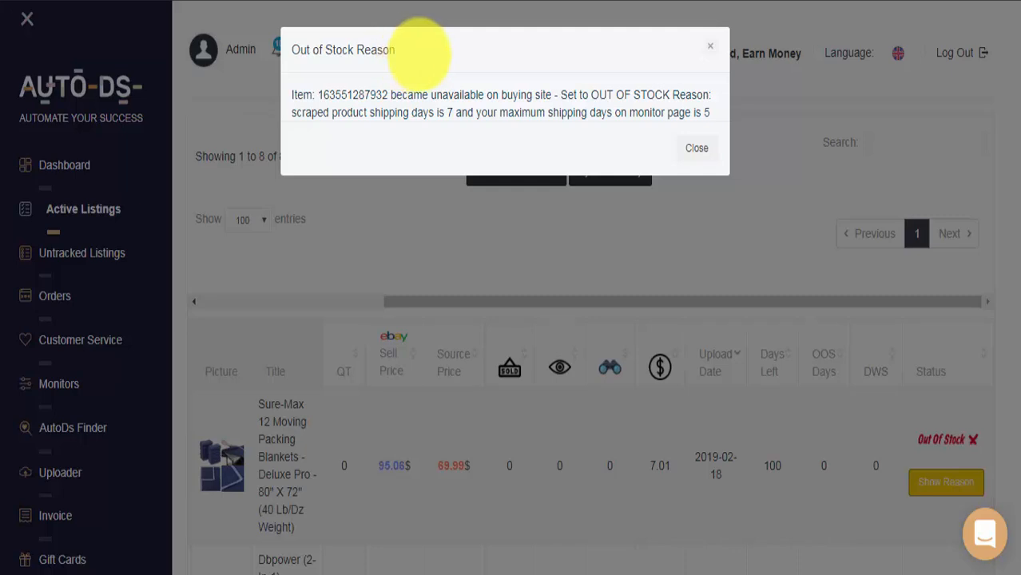
mouse_move(355, 120)
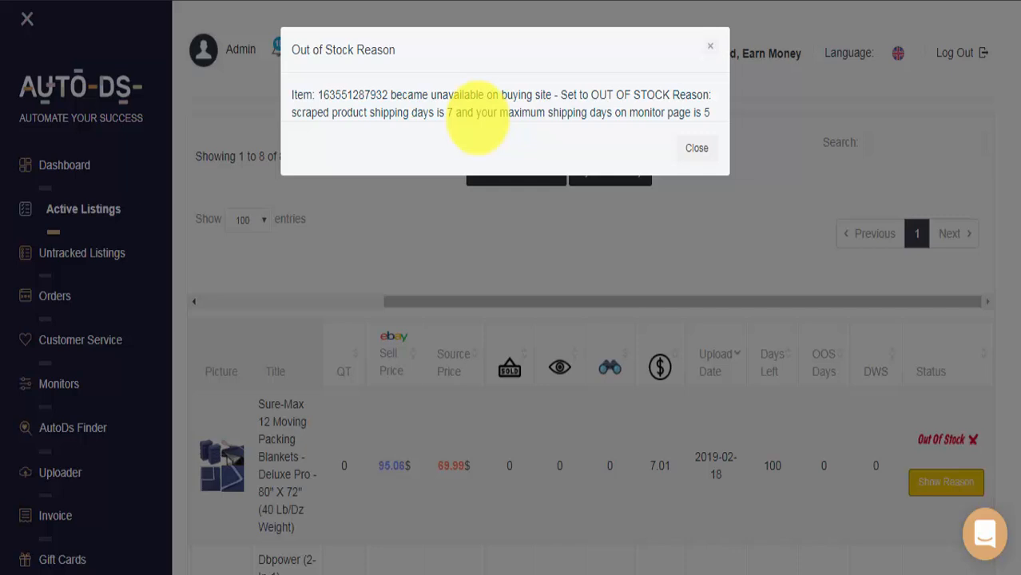
mouse_move(614, 120)
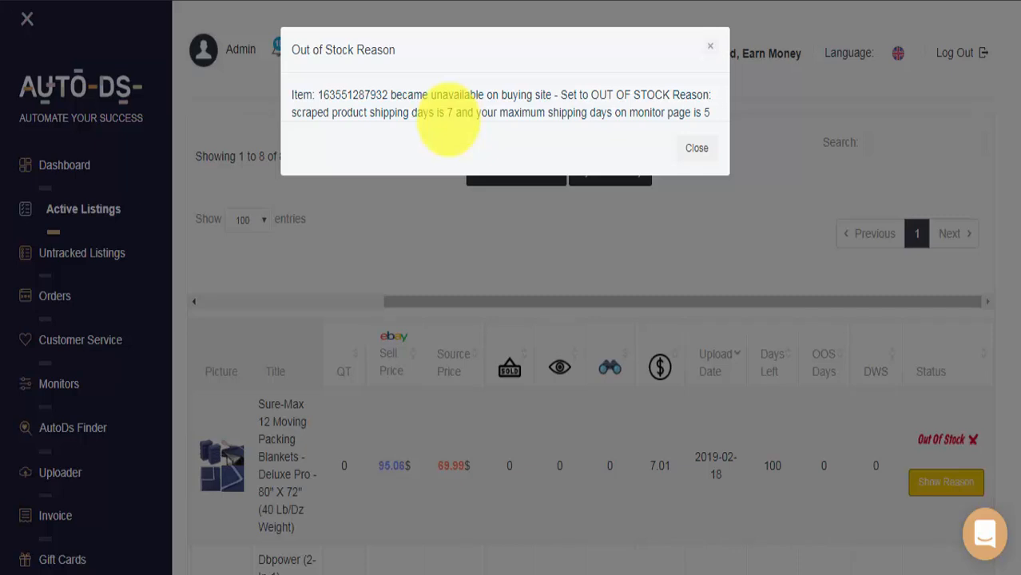
mouse_move(540, 128)
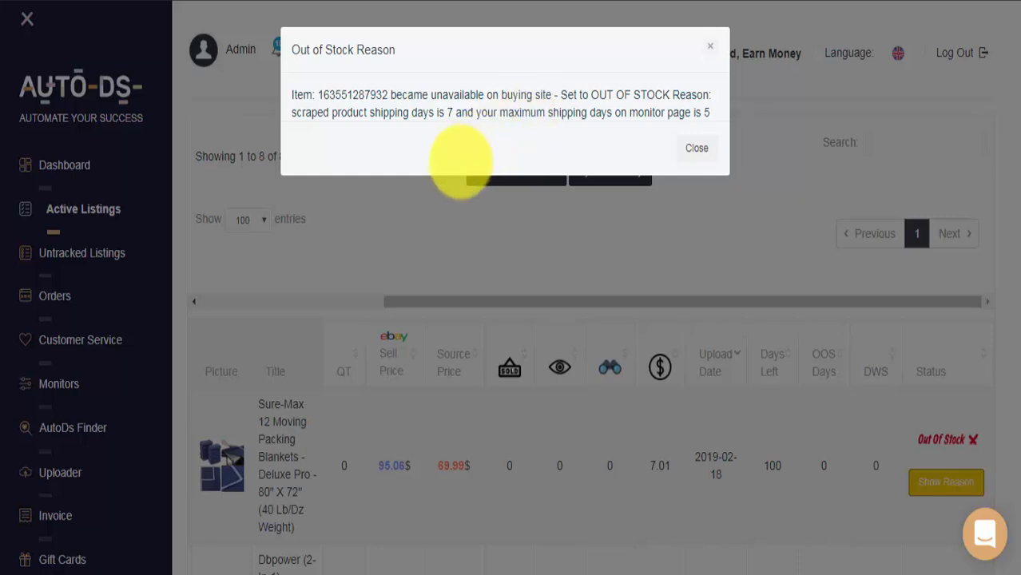
mouse_move(445, 141)
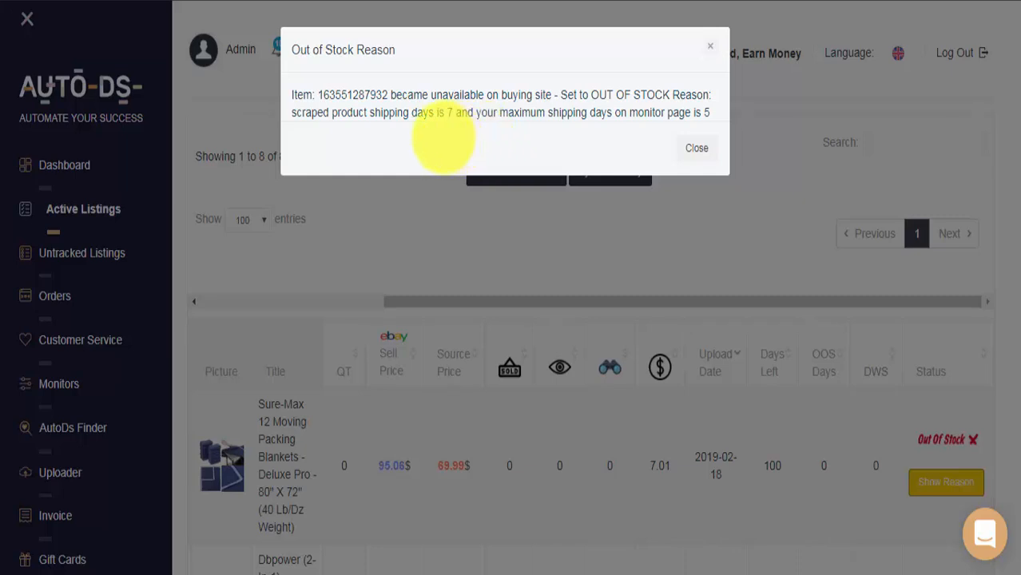
mouse_move(588, 104)
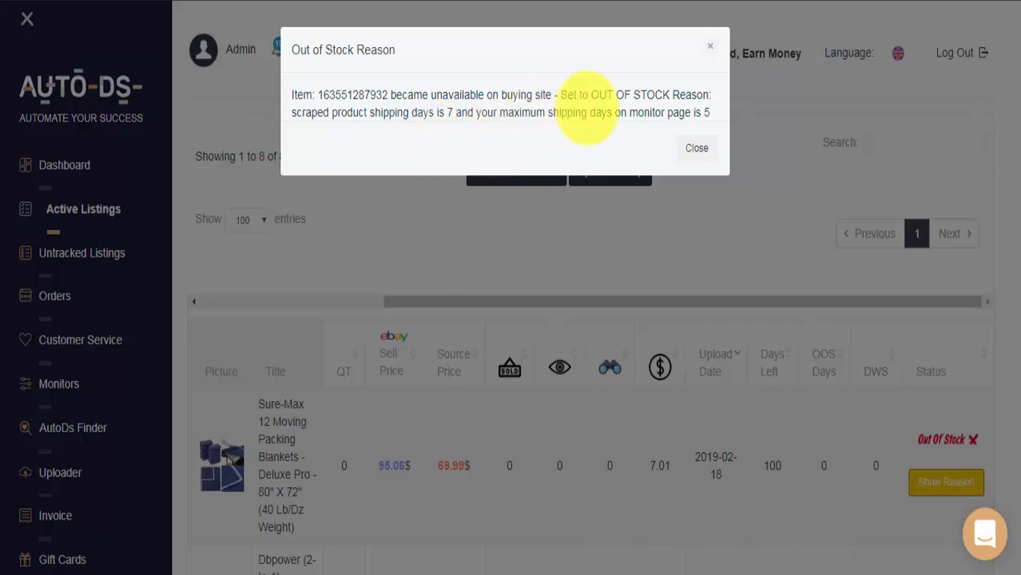
mouse_move(528, 128)
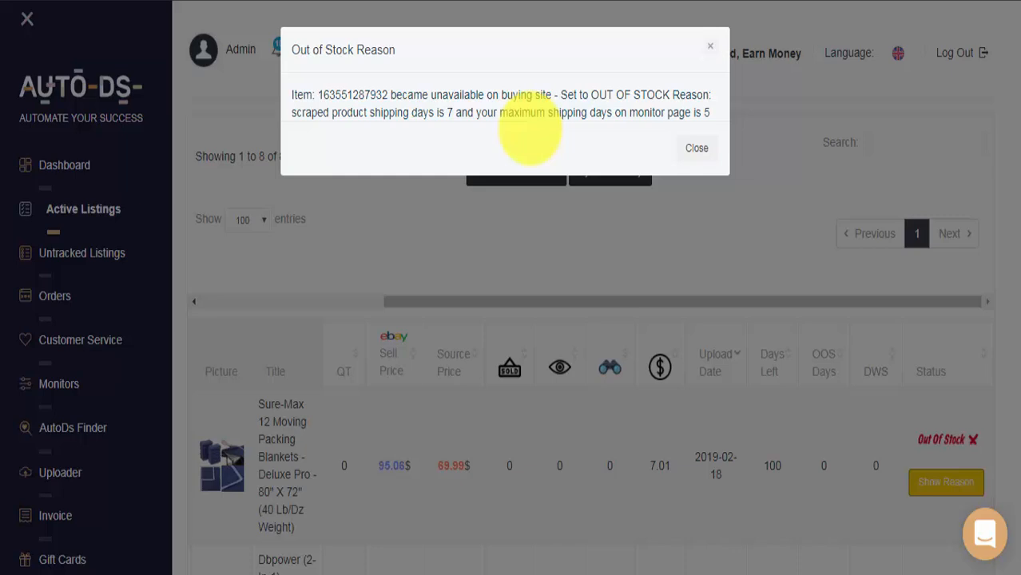
mouse_move(572, 88)
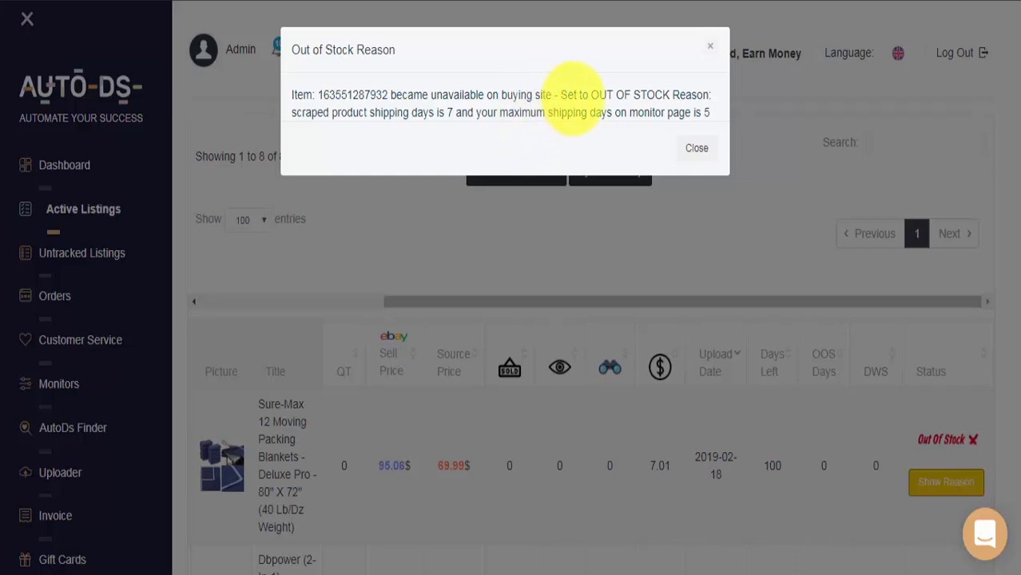
mouse_move(520, 131)
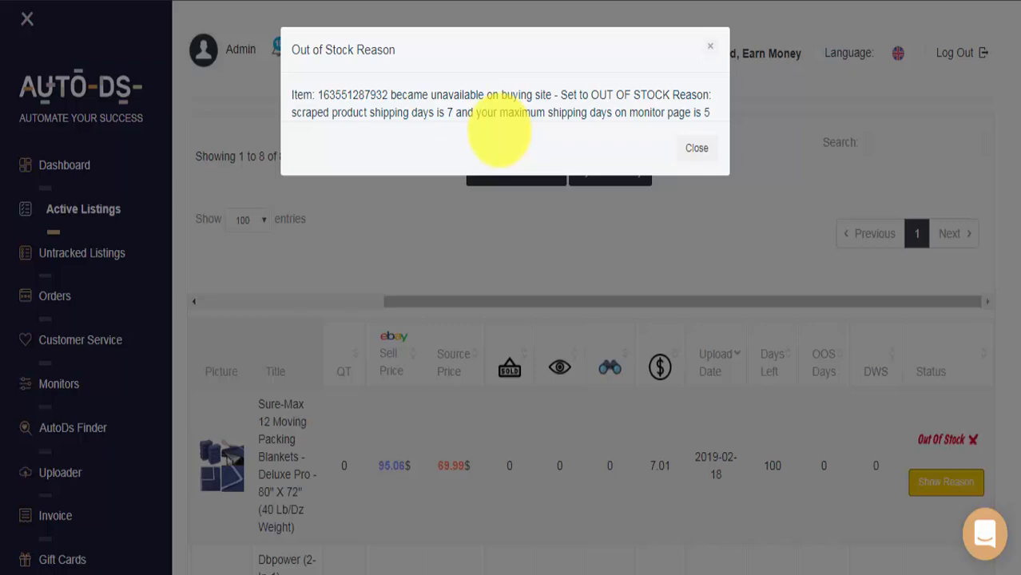
- Close the reason popup and move down to the remaining out-of-stock listings
left_click(696, 147)
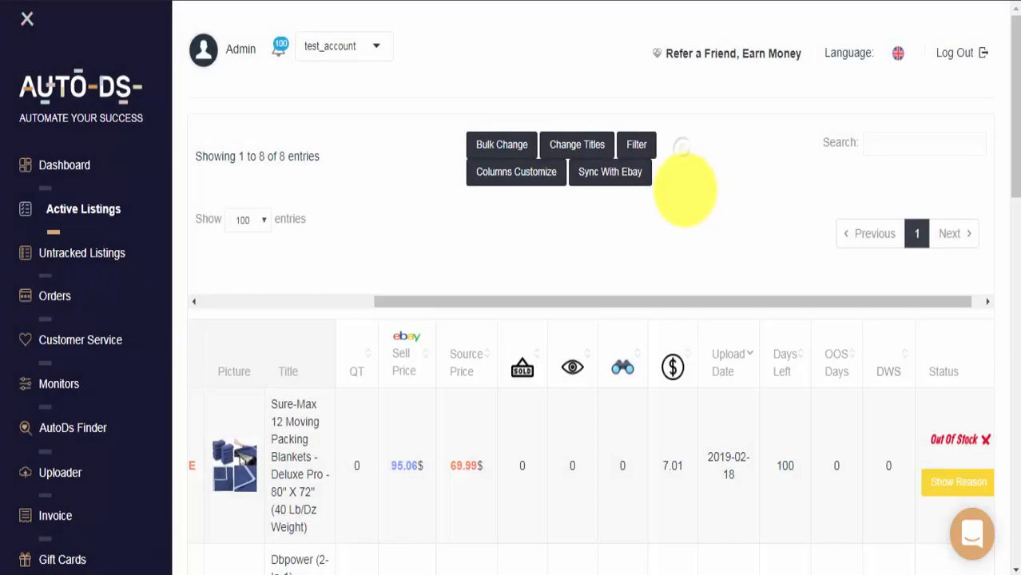
mouse_move(691, 238)
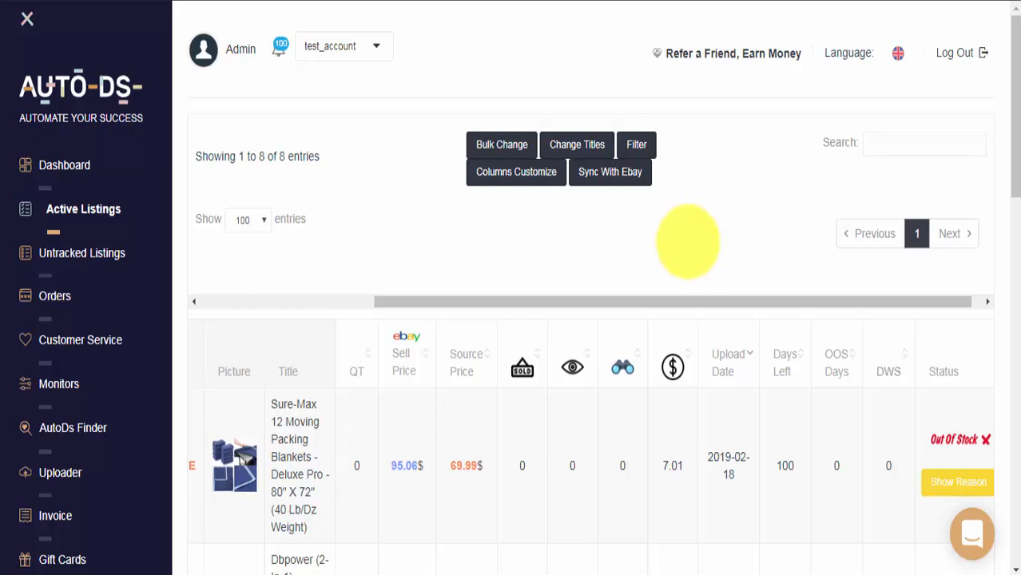
mouse_move(765, 232)
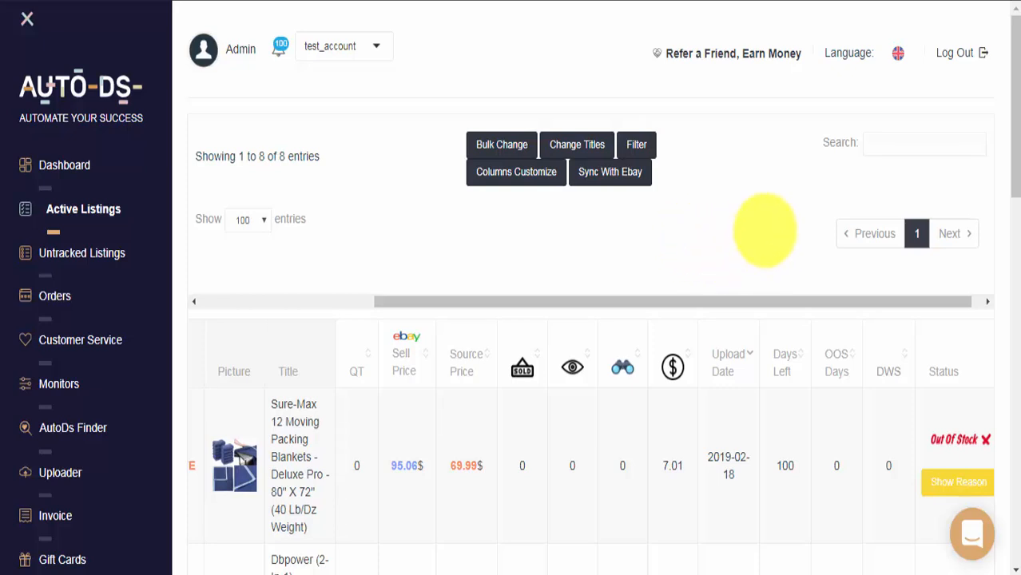
scroll("down", 3)
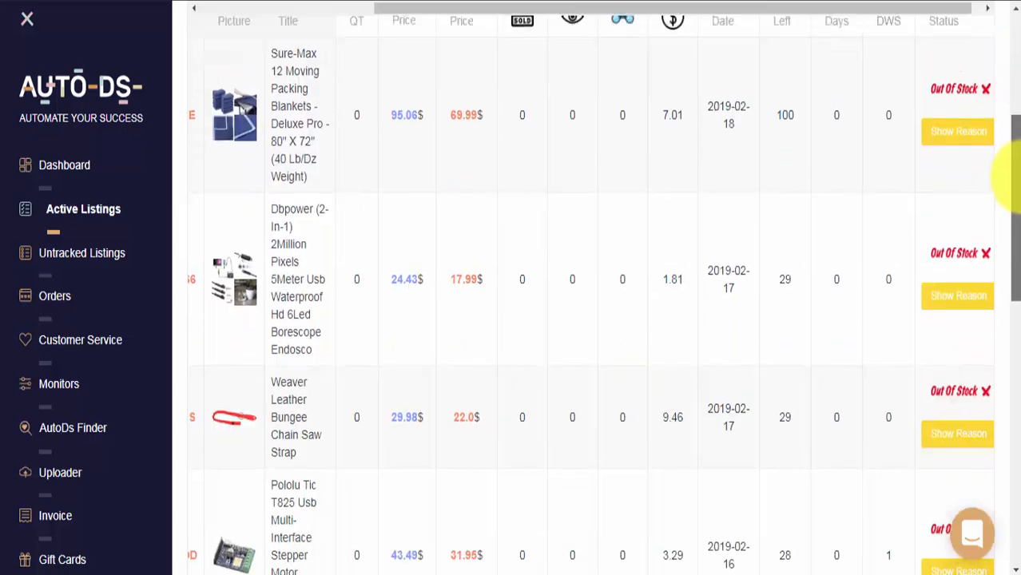
scroll("down", 3)
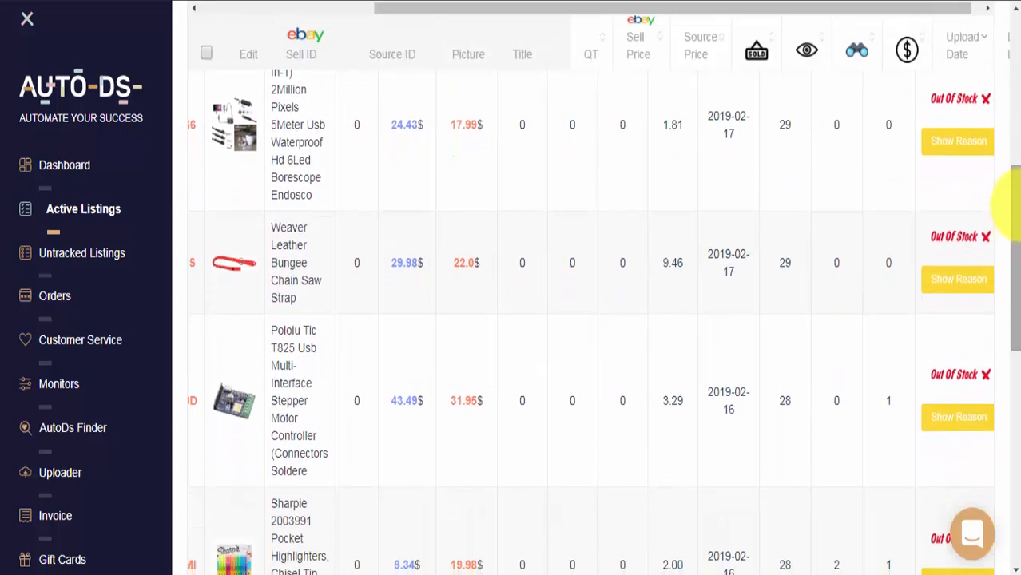
- View the next listing's reason: the source product itself is out of stock
left_click(958, 141)
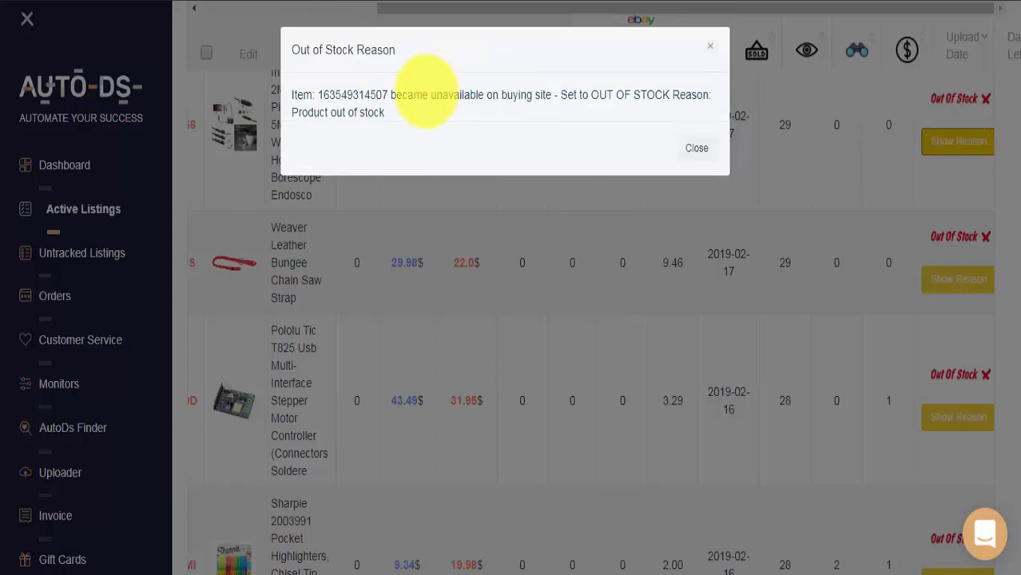
mouse_move(590, 102)
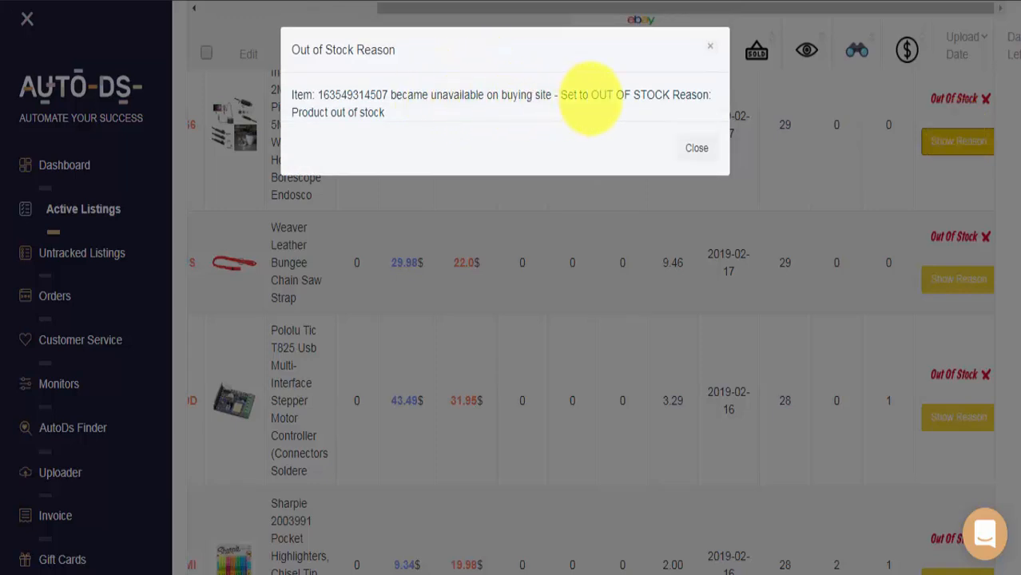
mouse_move(668, 87)
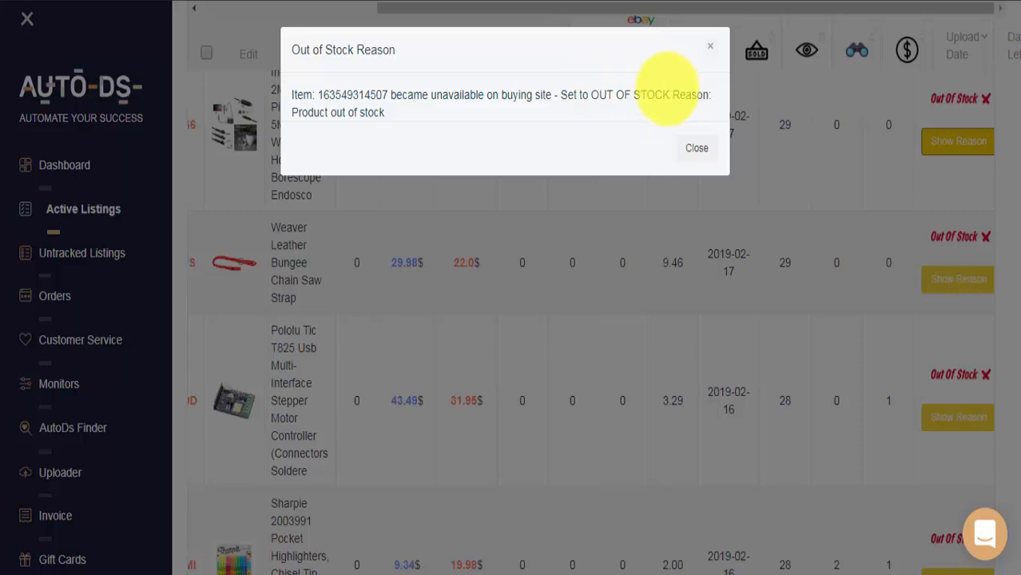
mouse_move(340, 124)
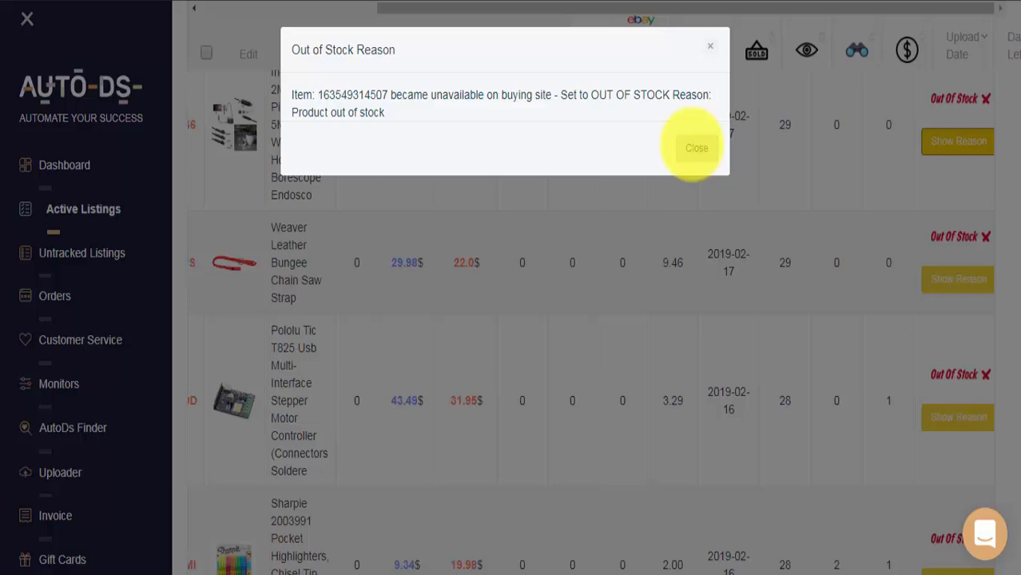
- Close that reason and view the bungee strap's: quantity 1 is below the minimum stock of 3
left_click(697, 147)
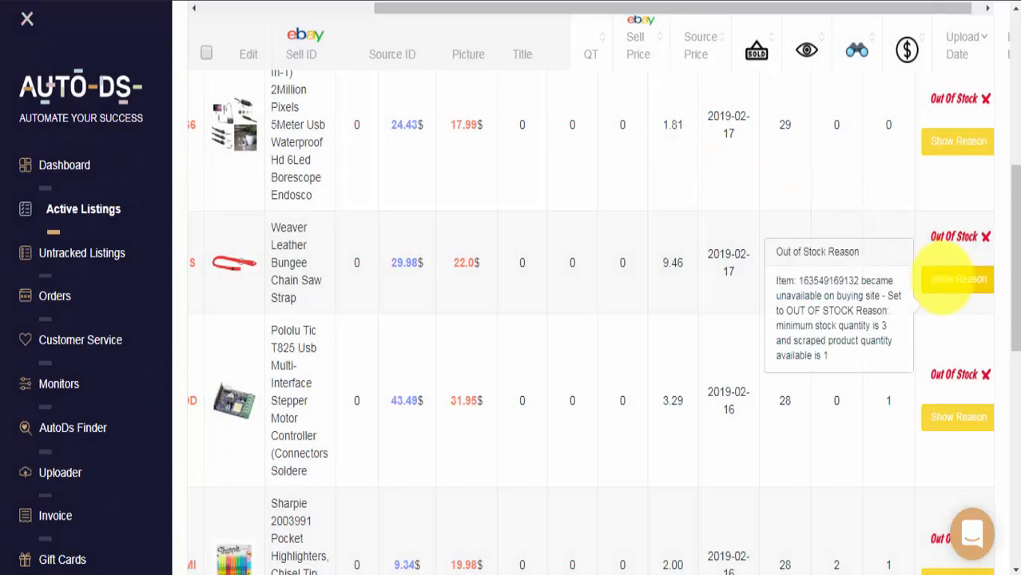
left_click(958, 278)
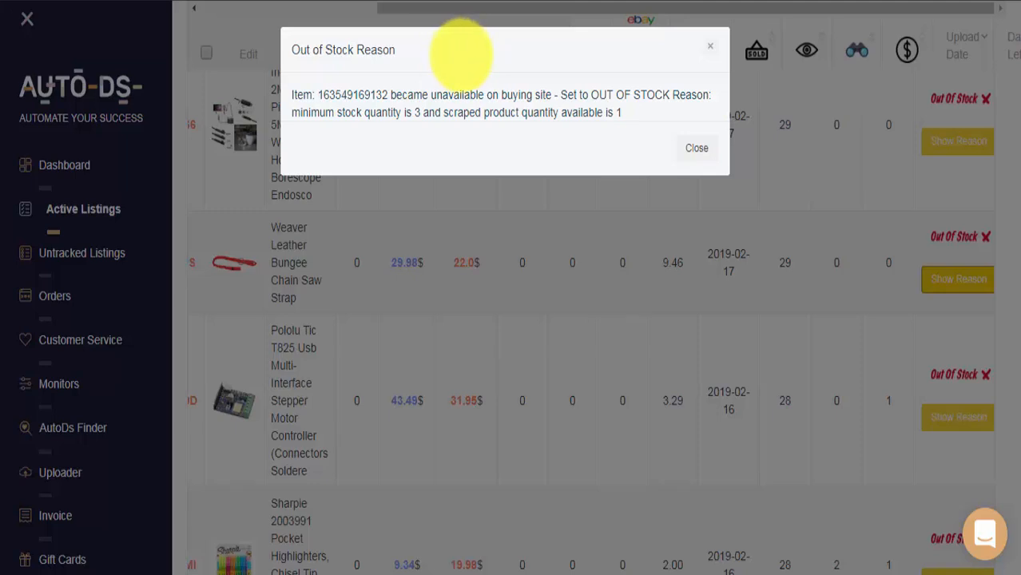
mouse_move(491, 64)
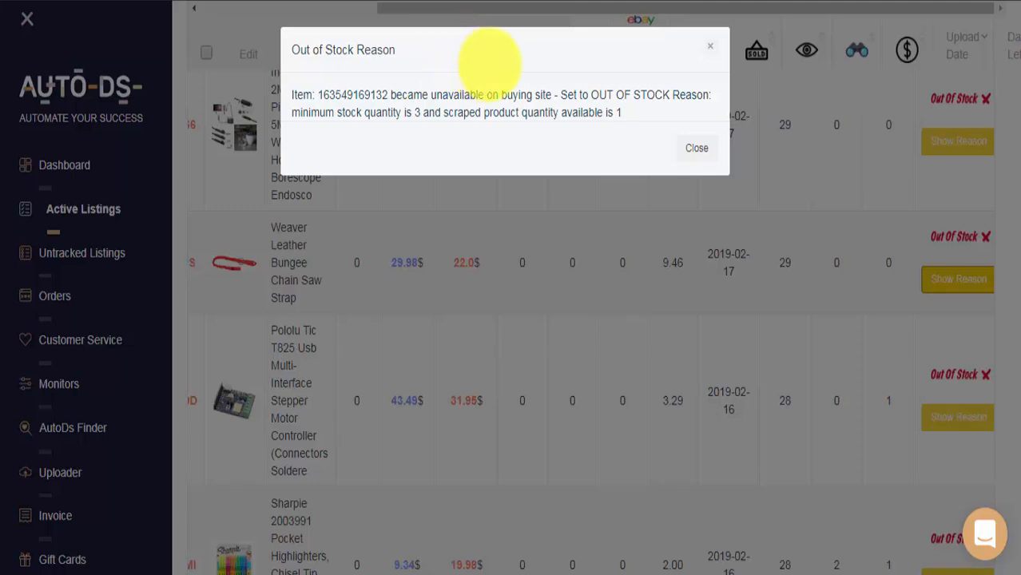
mouse_move(567, 63)
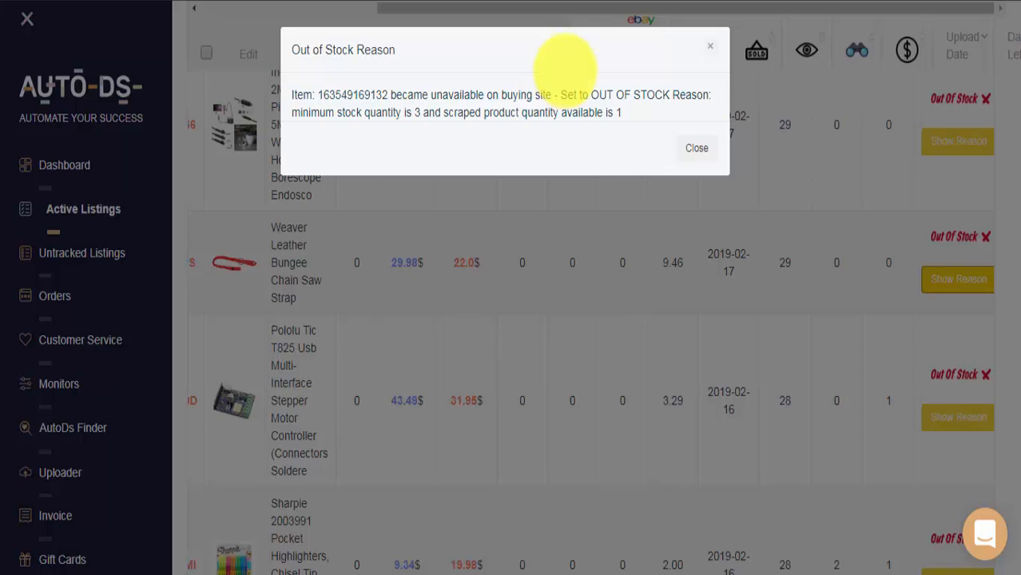
mouse_move(344, 140)
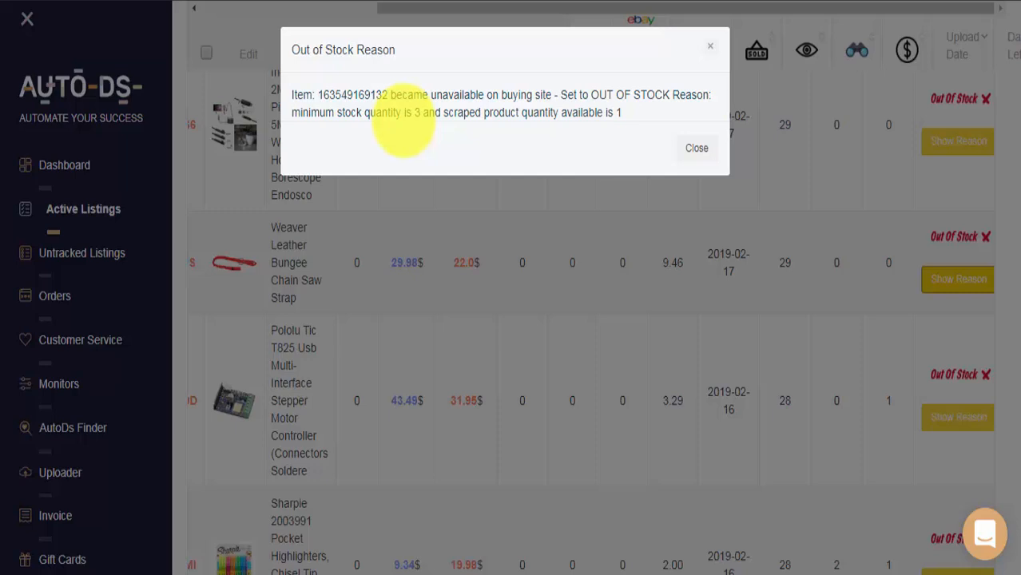
mouse_move(514, 128)
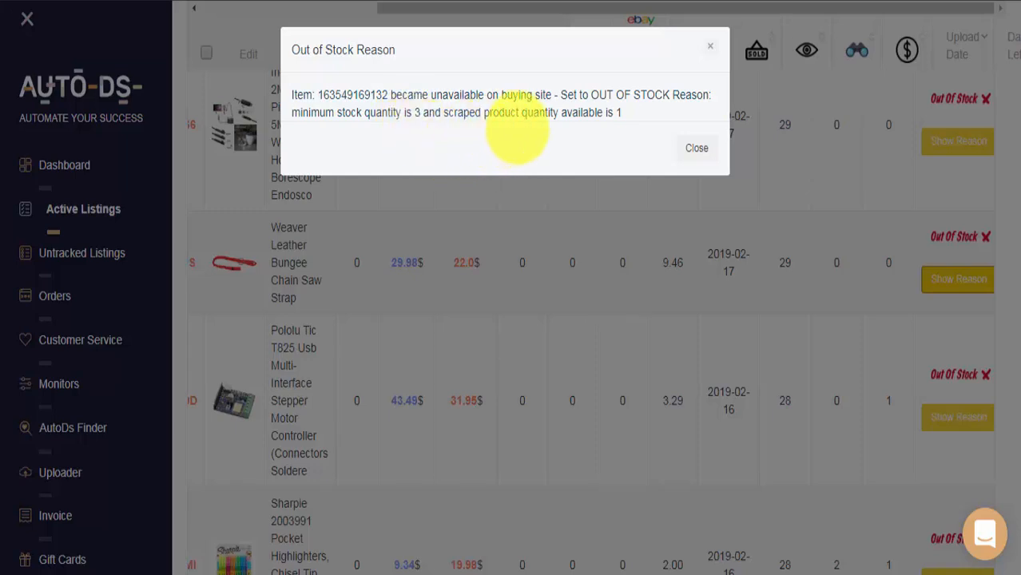
mouse_move(608, 115)
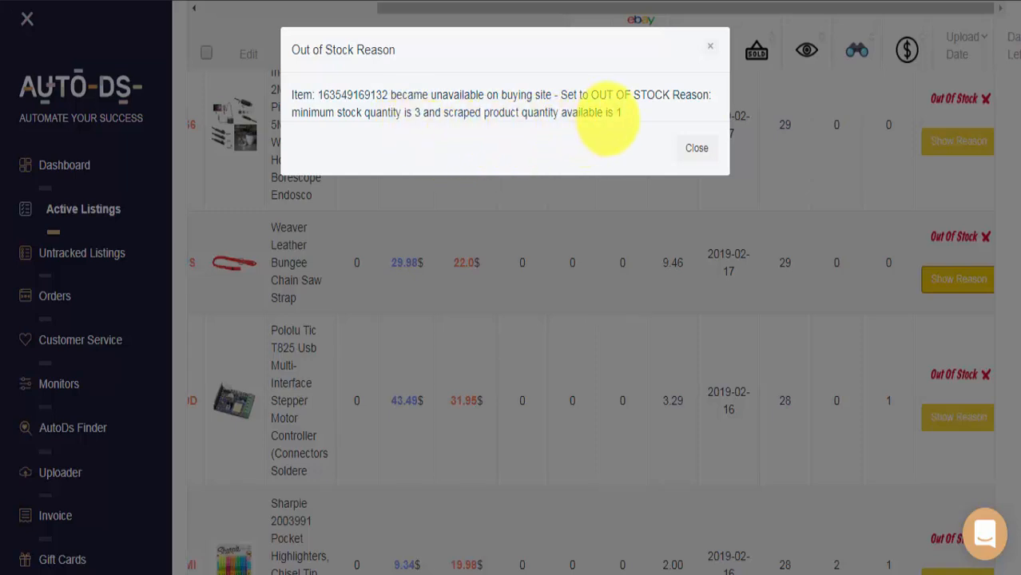
mouse_move(340, 147)
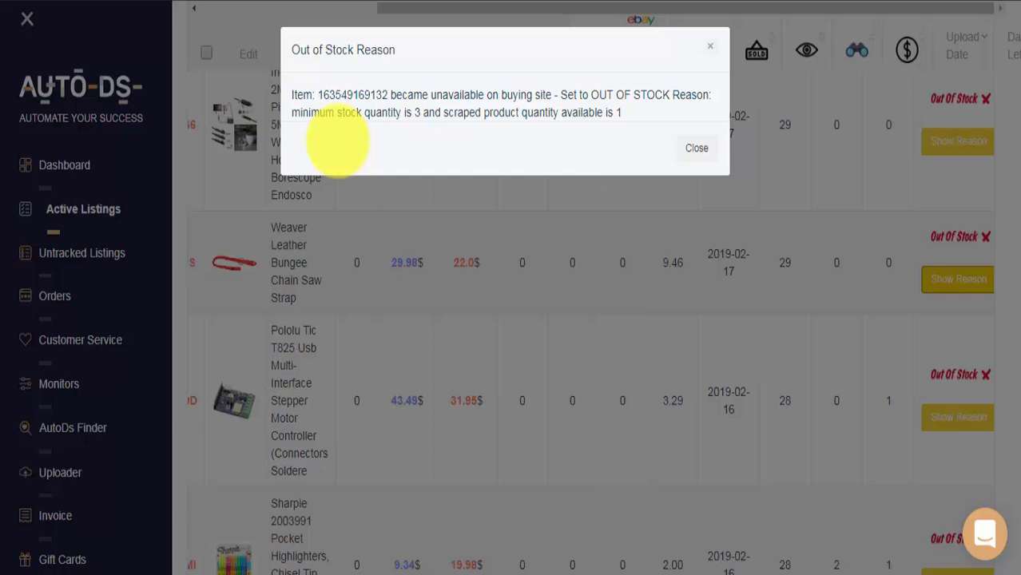
mouse_move(391, 144)
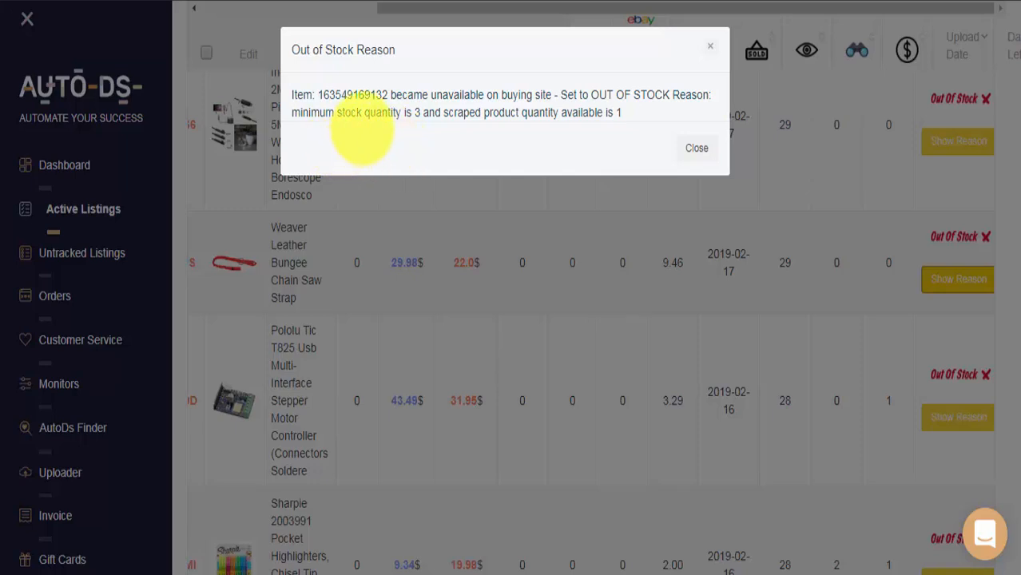
mouse_move(397, 126)
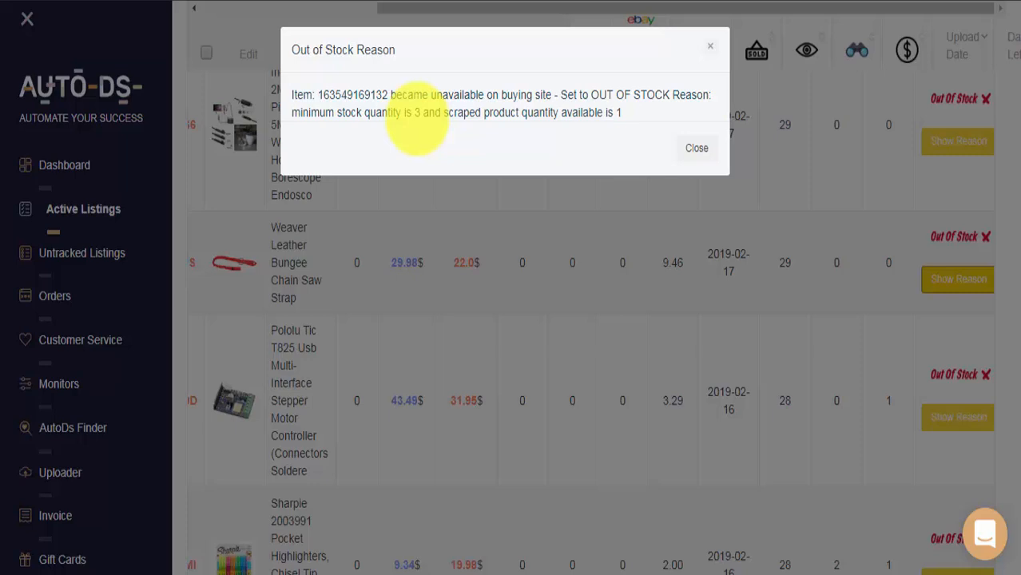
mouse_move(451, 147)
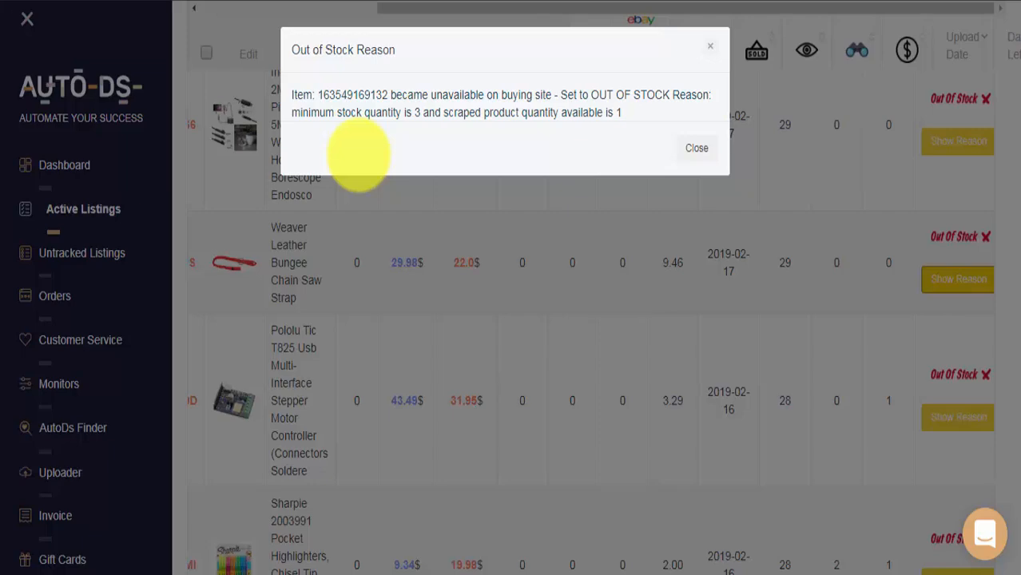
- Close that reason and view another listing's: Amazon flags it as an add-on item
left_click(697, 147)
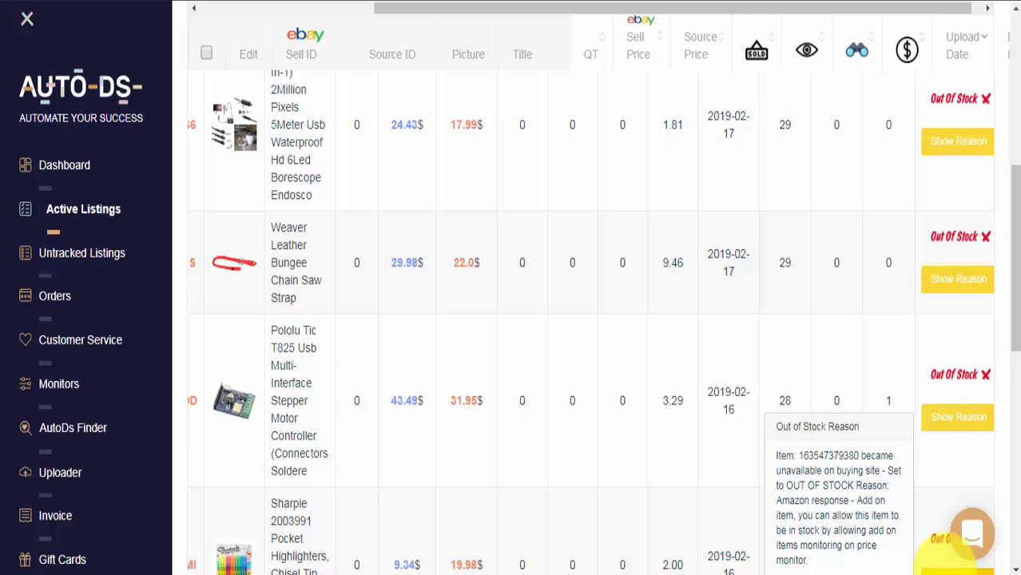
left_click(958, 415)
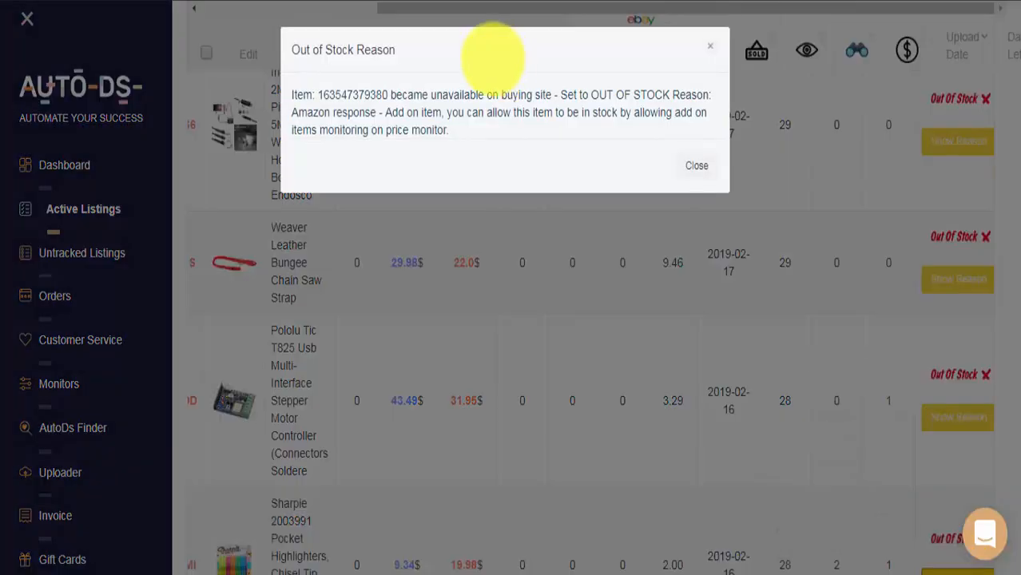
mouse_move(608, 96)
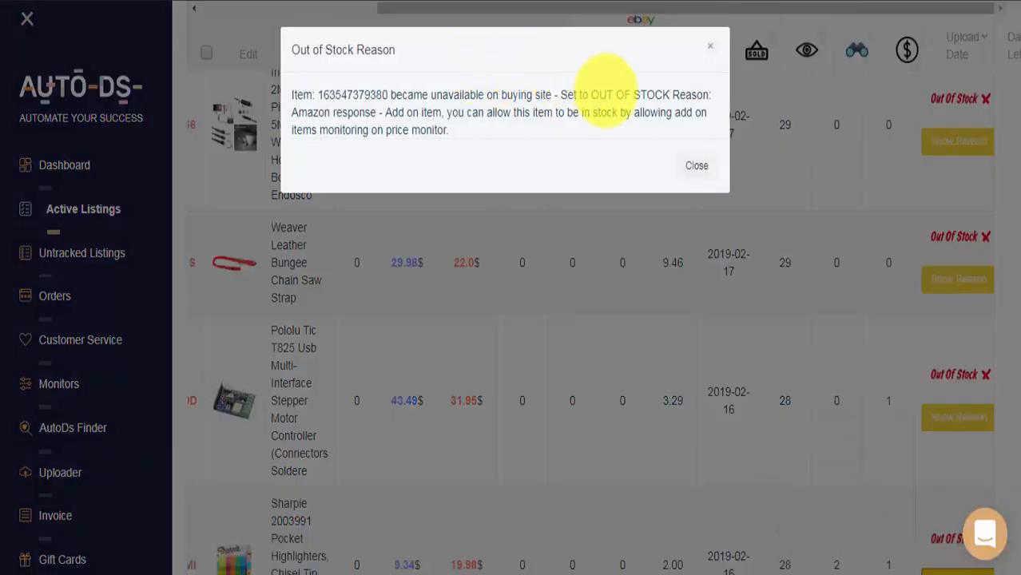
mouse_move(639, 96)
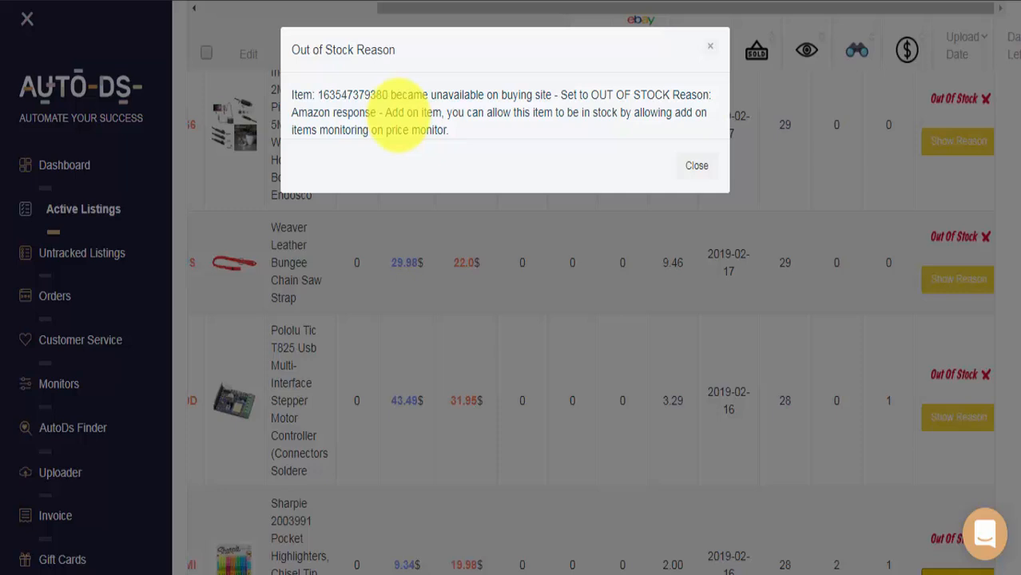
mouse_move(463, 128)
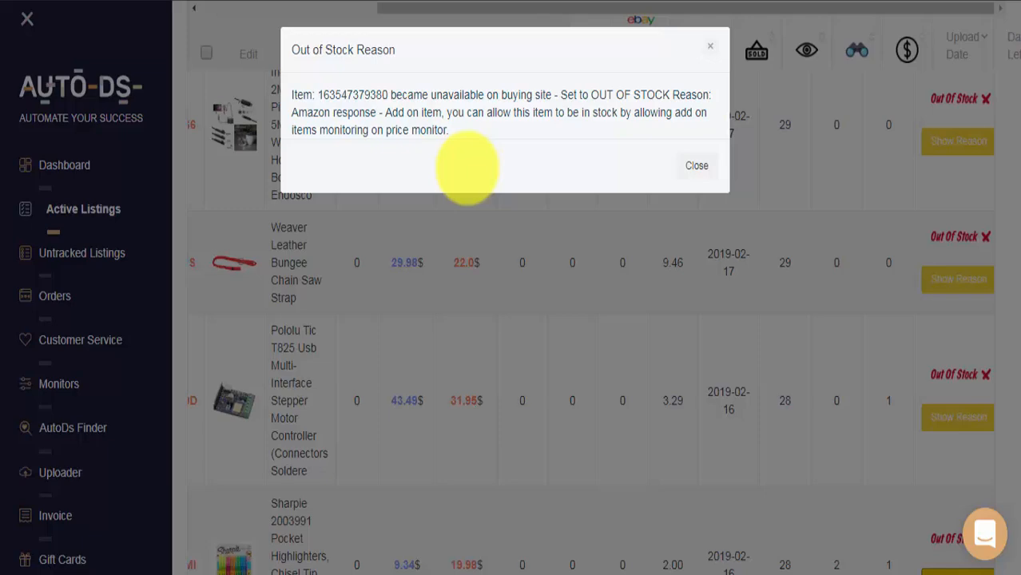
- Close the add-on reason popup and return to the out-of-stock Active Listings table
left_click(695, 165)
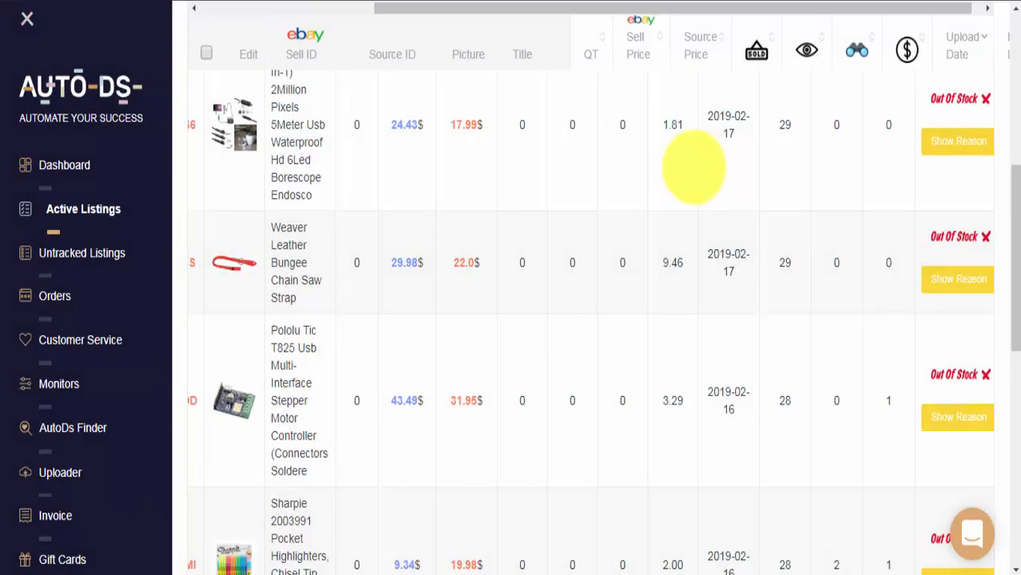
mouse_move(653, 185)
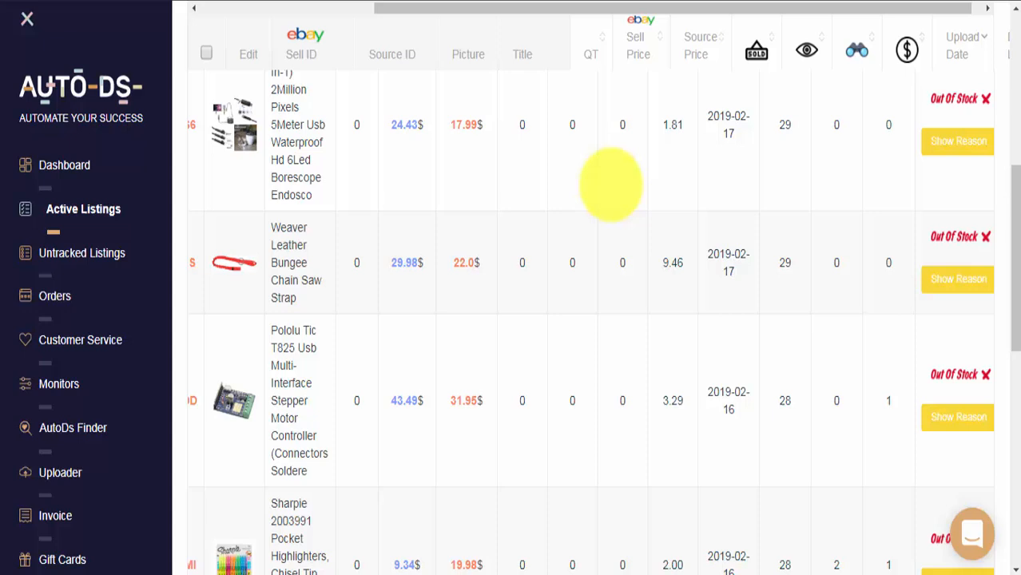
mouse_move(684, 179)
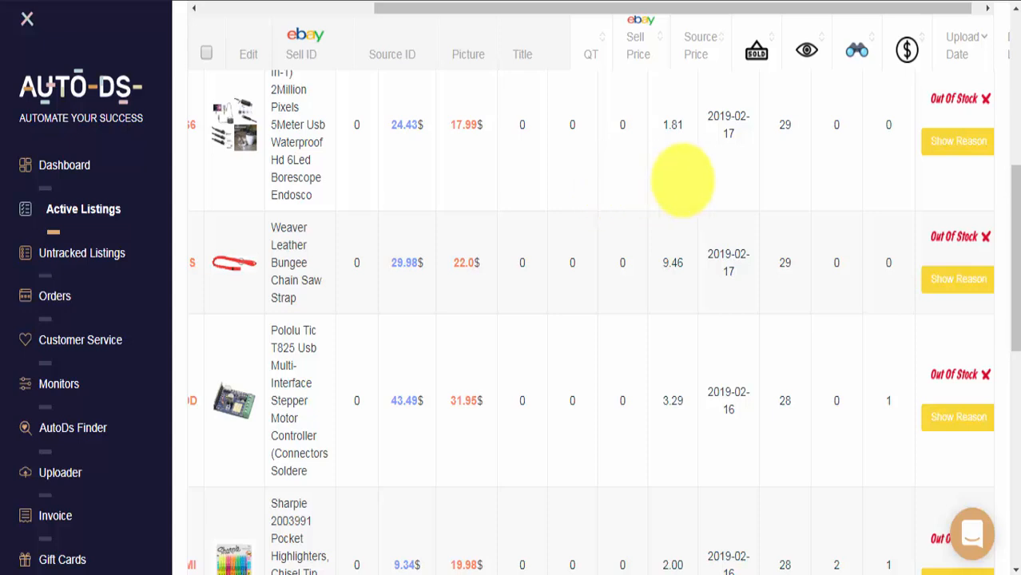
left_click(959, 140)
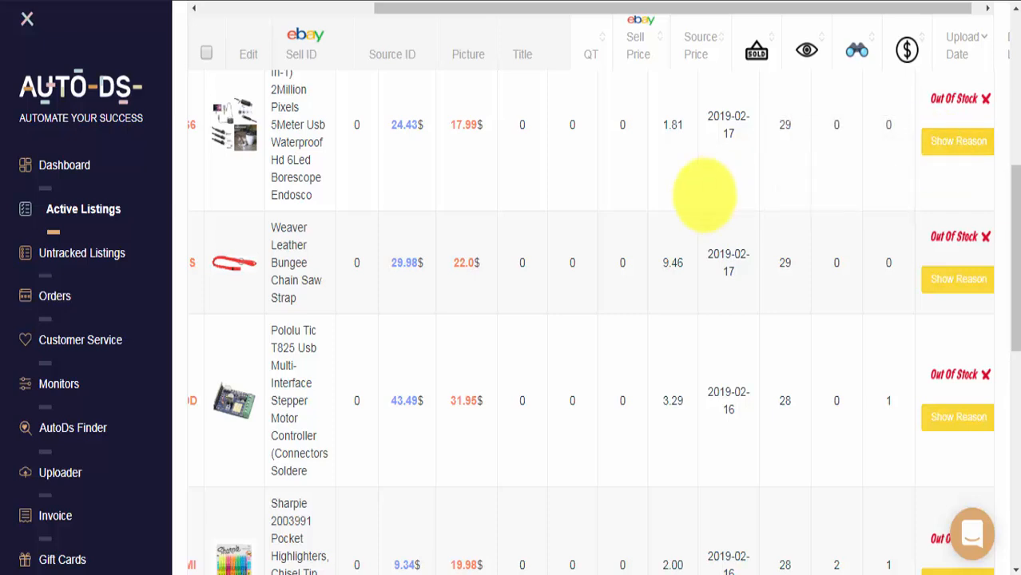
mouse_move(652, 198)
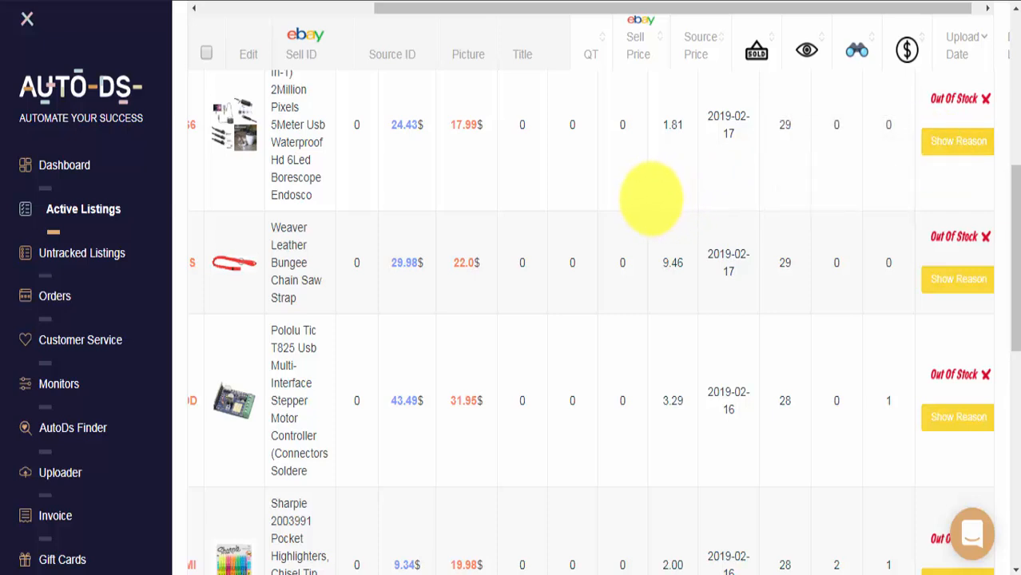
mouse_move(856, 358)
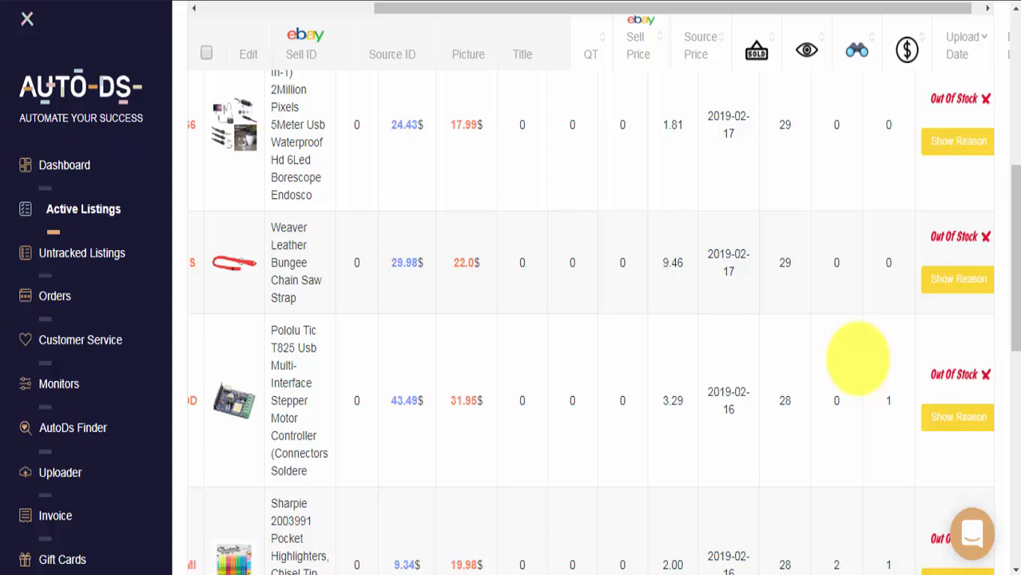
mouse_move(972, 534)
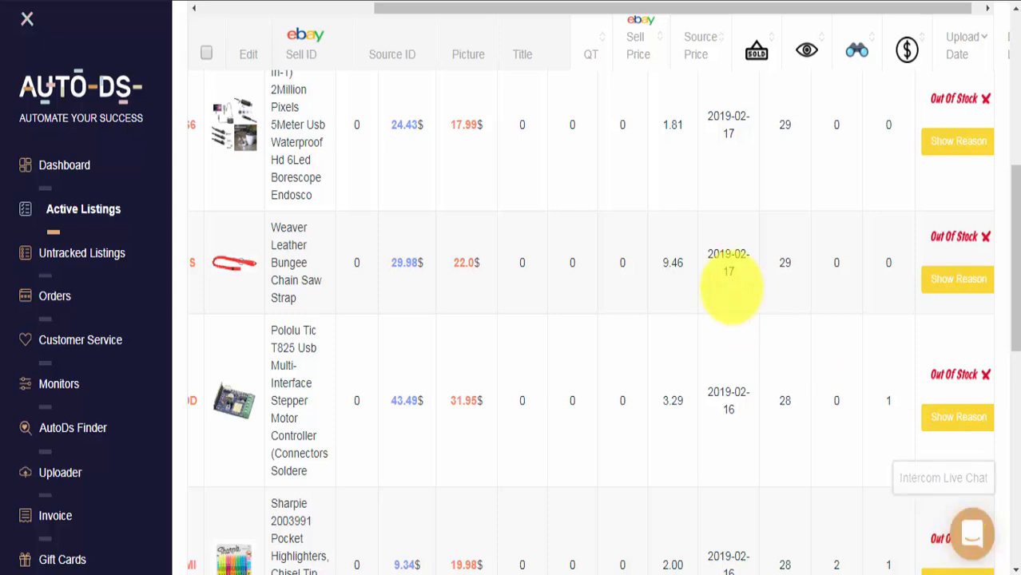
mouse_move(661, 319)
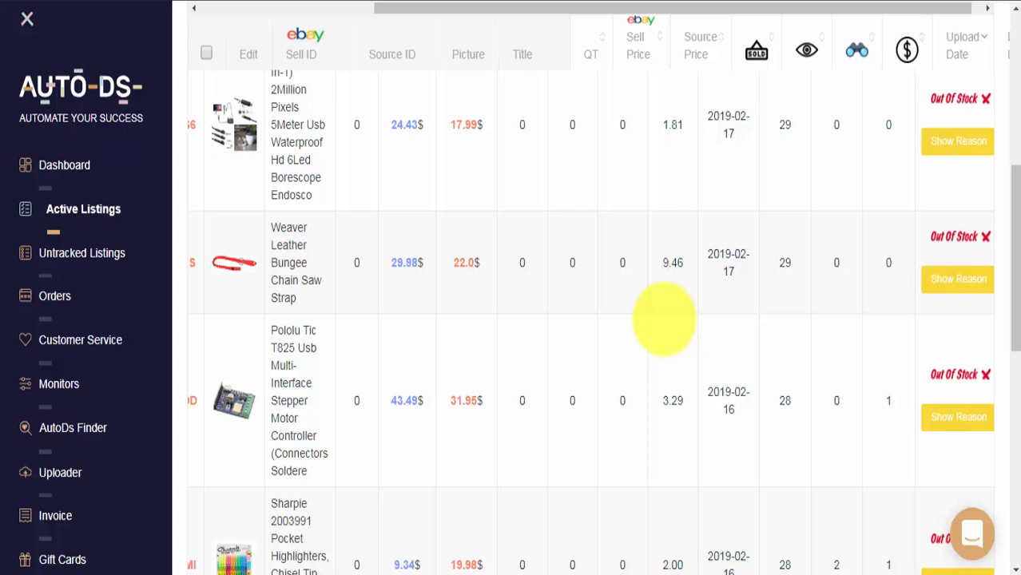
mouse_move(572, 262)
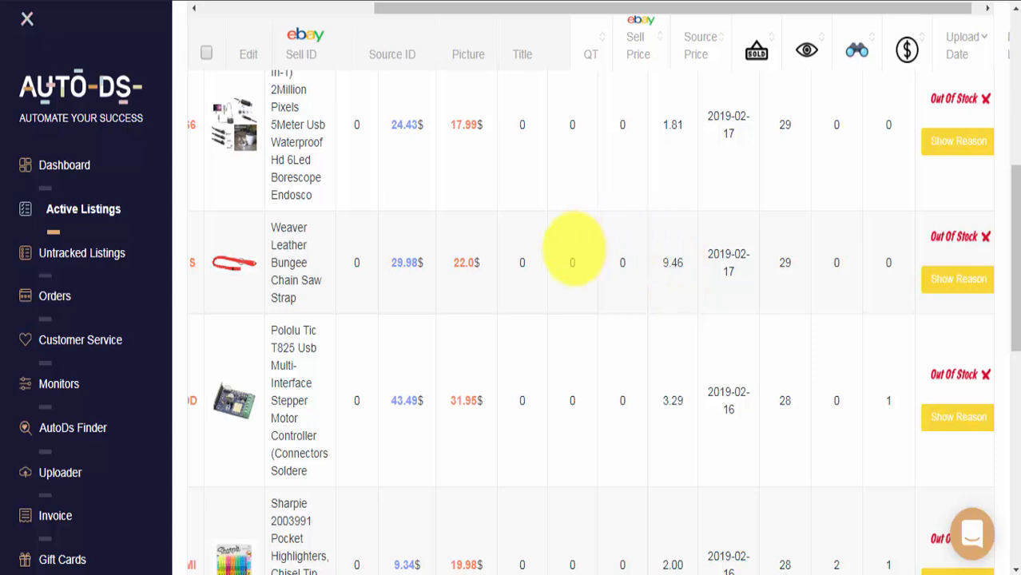